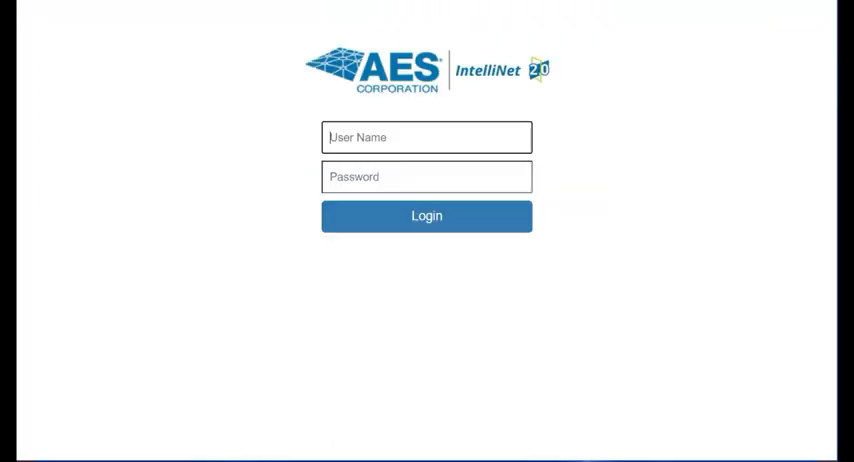
Step: Enter 'Admin' as the user name and fill in the password
type("Admin")
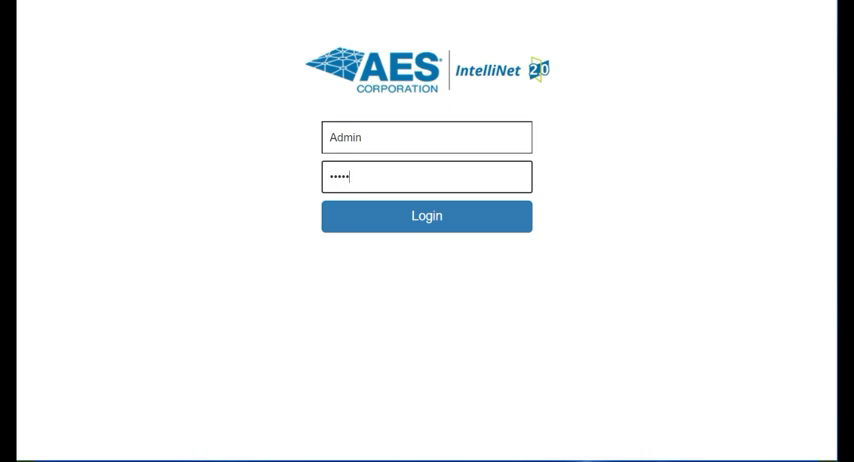
Step: Log in and review the status page's two faults and hardware details
left_click(426, 216)
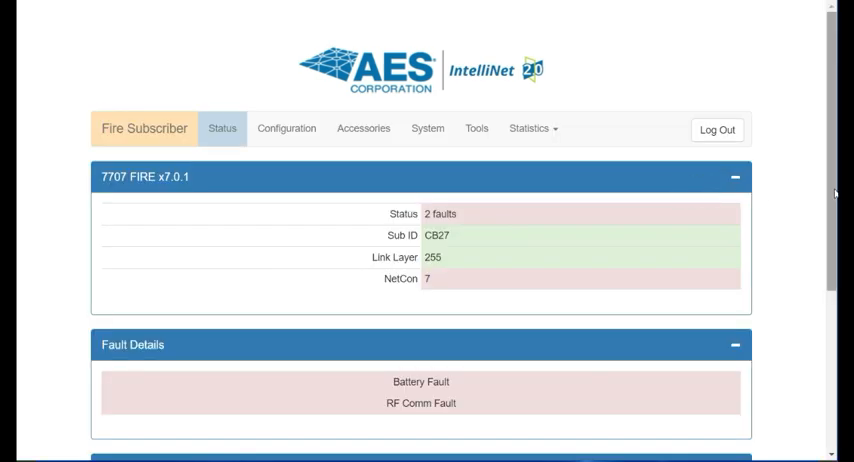
scroll("down", 3)
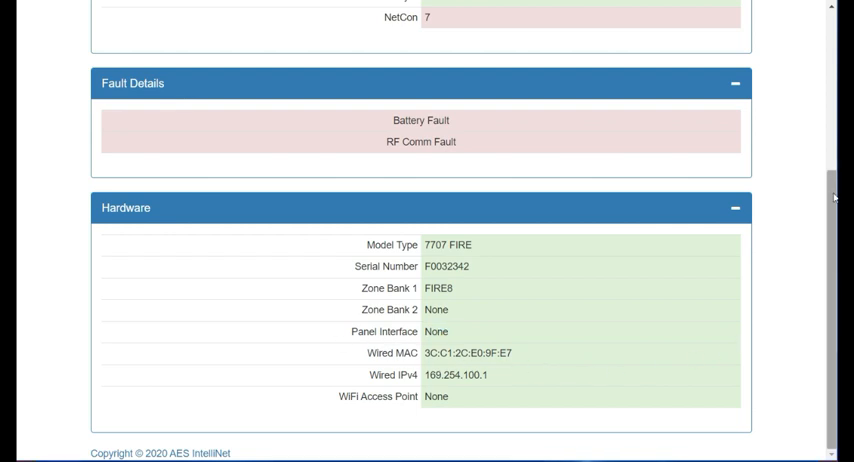
scroll("up", 3)
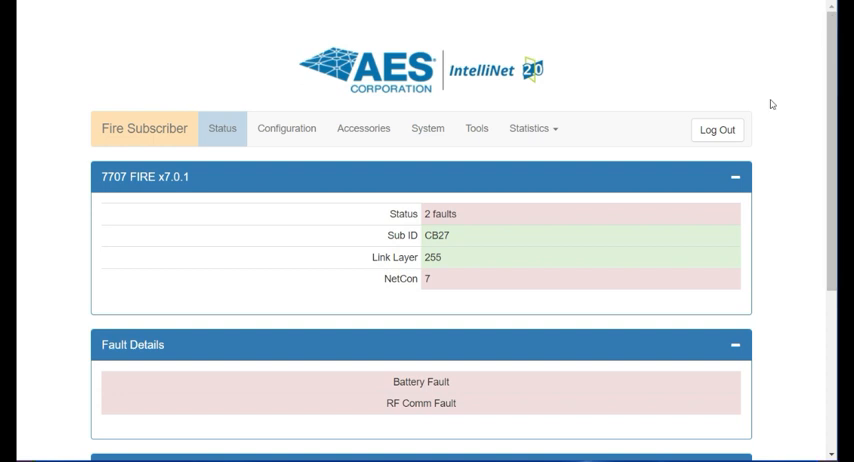
Step: Browse the Accessories page, which shows only the Bank 1 Zones settings
left_click(363, 128)
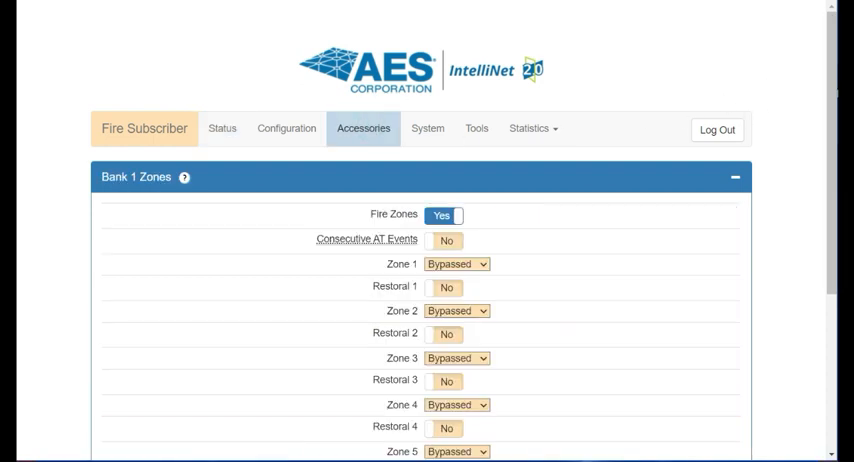
scroll("down", 3)
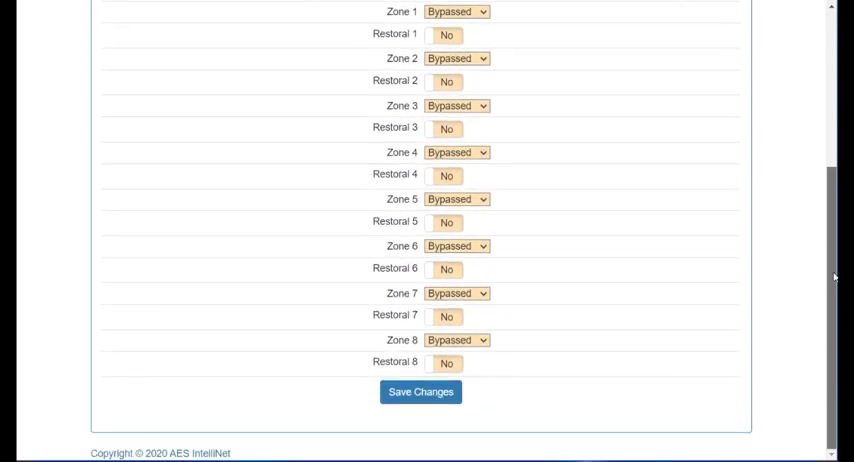
scroll("up", 3)
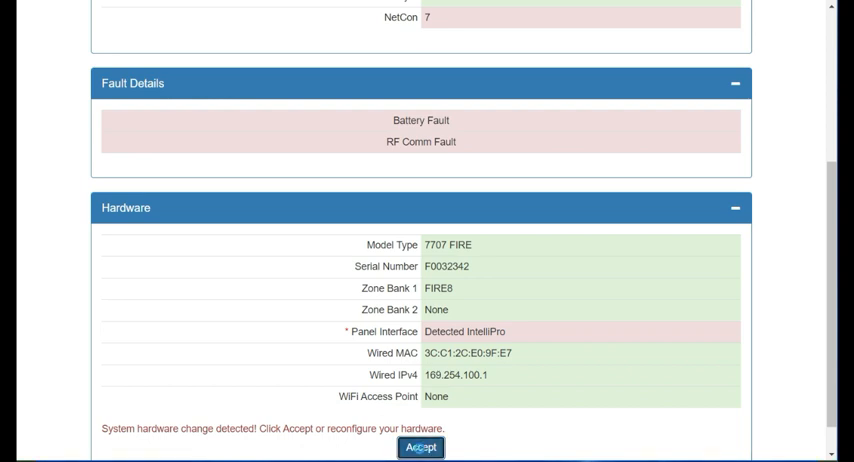
Step: Accept the detected IntelliPro hardware change and return to the page top
left_click(420, 447)
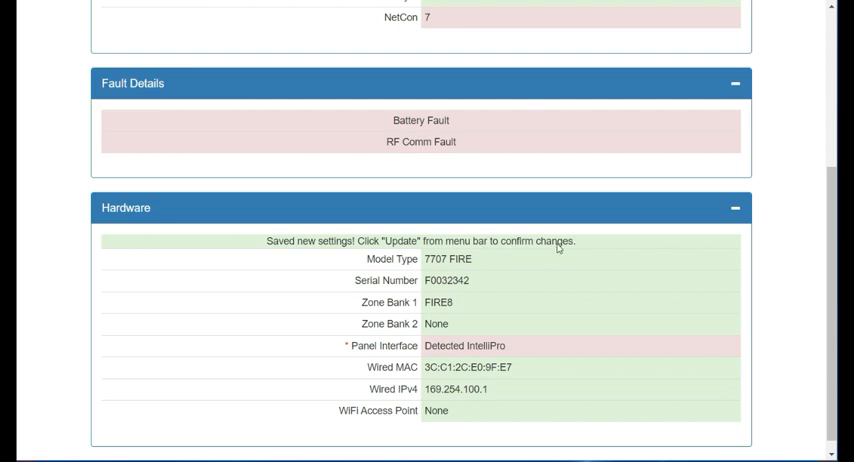
scroll("up", 3)
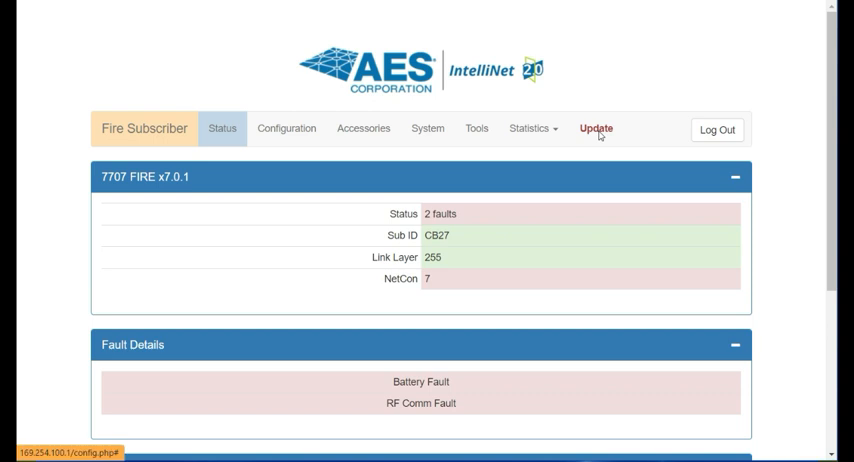
Step: Apply the update and verify Hardware shows 7794A IntelliPro Ver 4.016
left_click(596, 128)
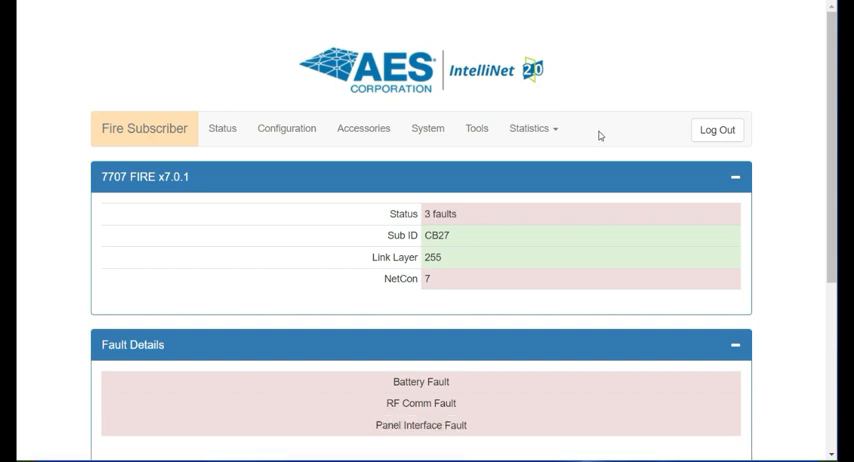
scroll("down", 3)
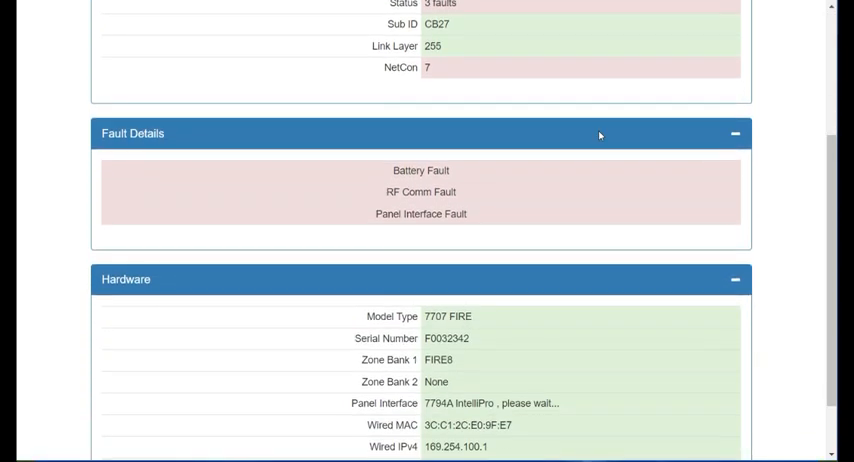
scroll("down", 3)
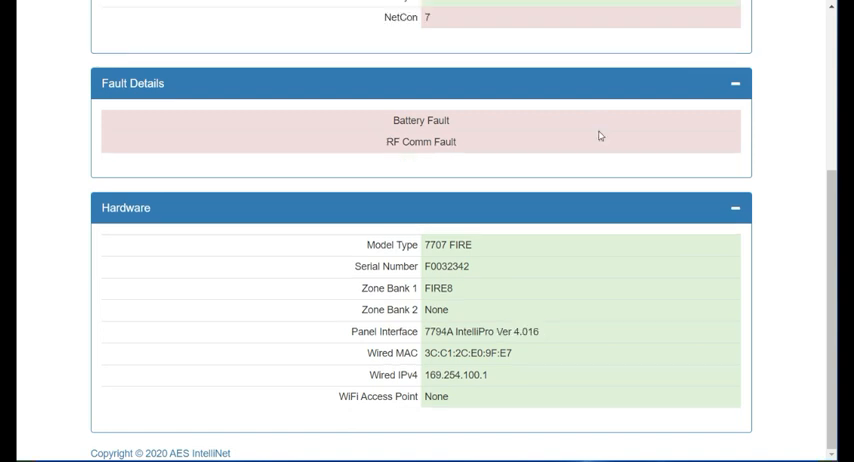
scroll("up", 3)
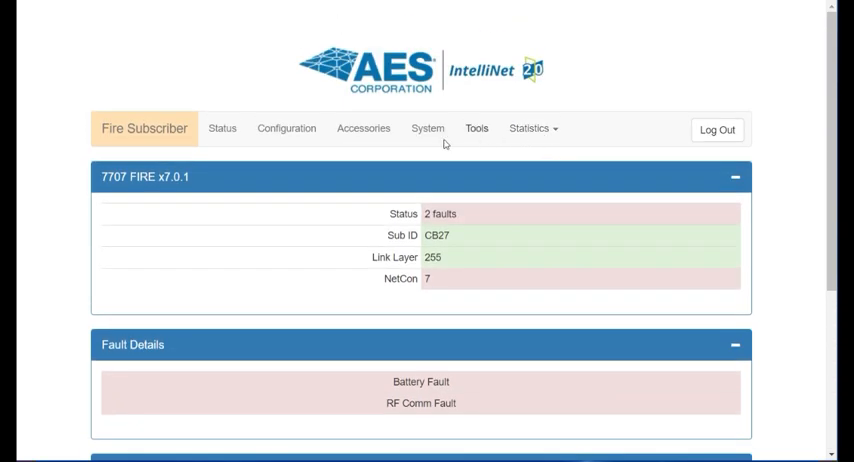
Step: Scroll the Accessories page down to the new IntelliPro programming section
left_click(363, 128)
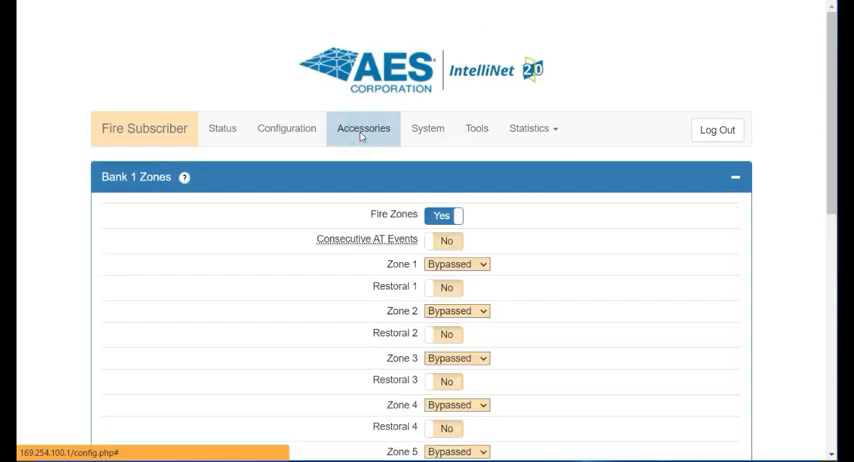
mouse_move(817, 197)
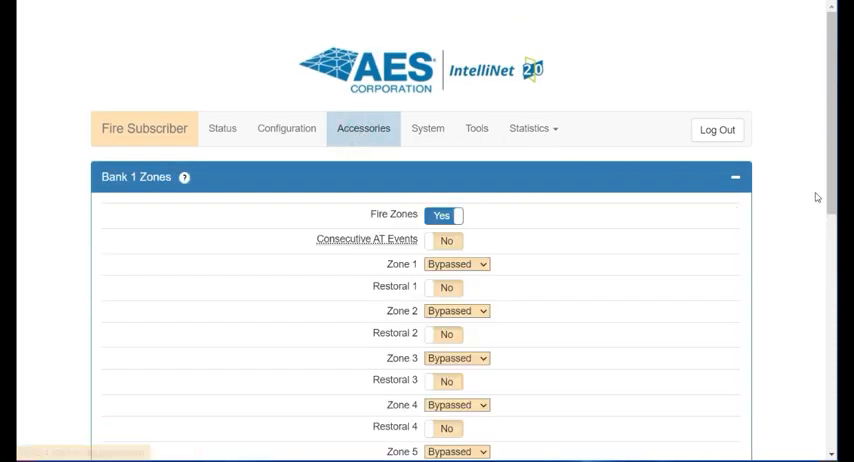
scroll("down", 3)
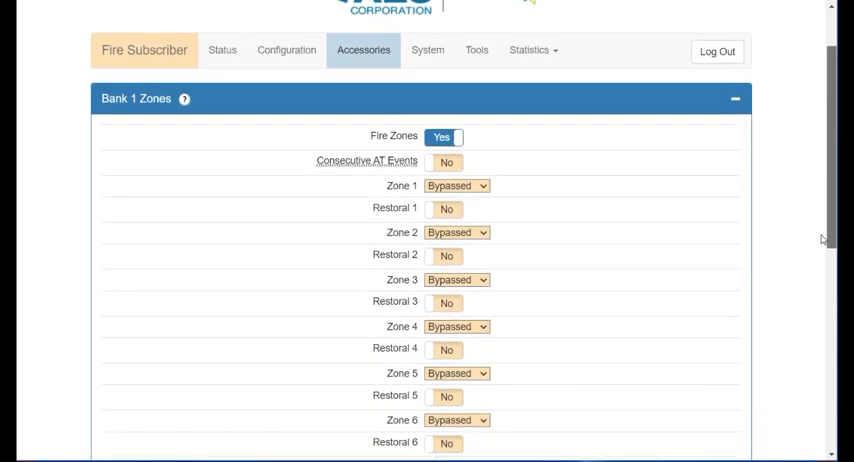
scroll("down", 3)
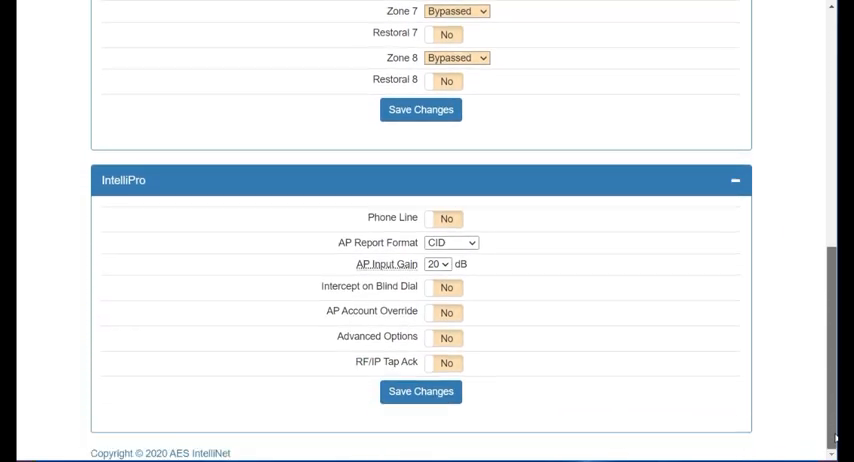